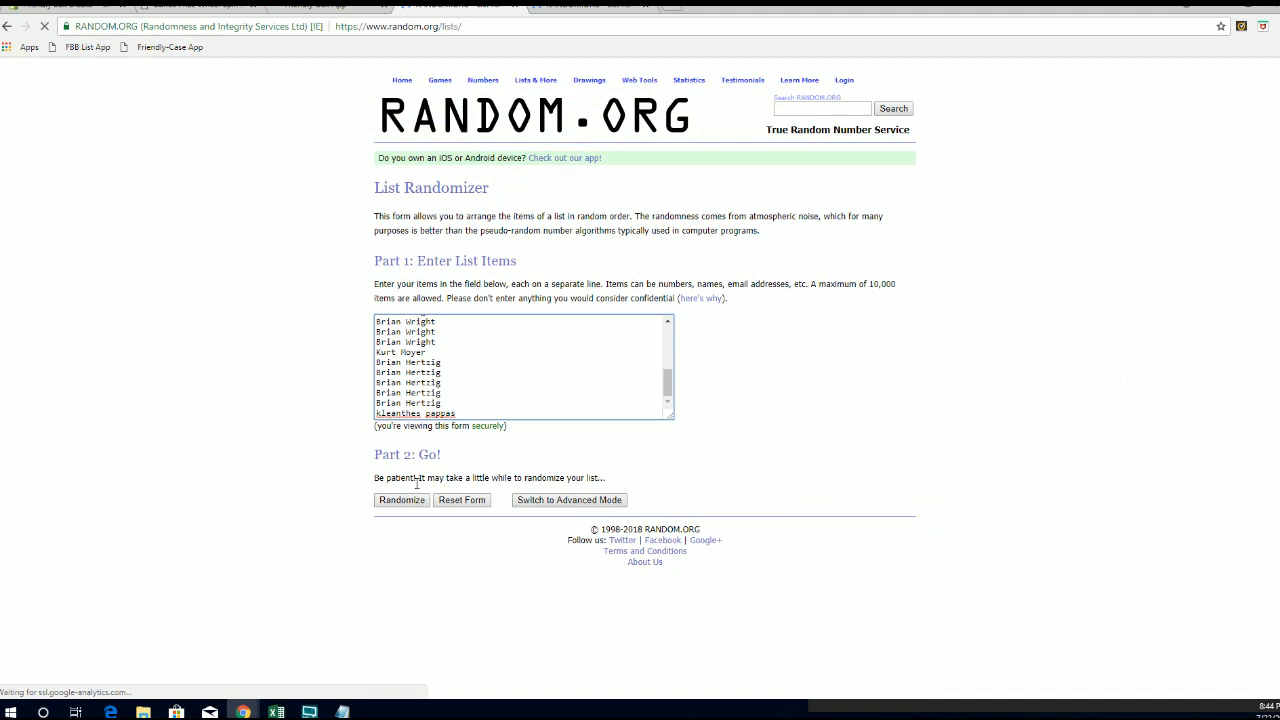
Step: Shuffle the 26 names repeatedly until randomized six times, then return to the entry form
click(401, 500)
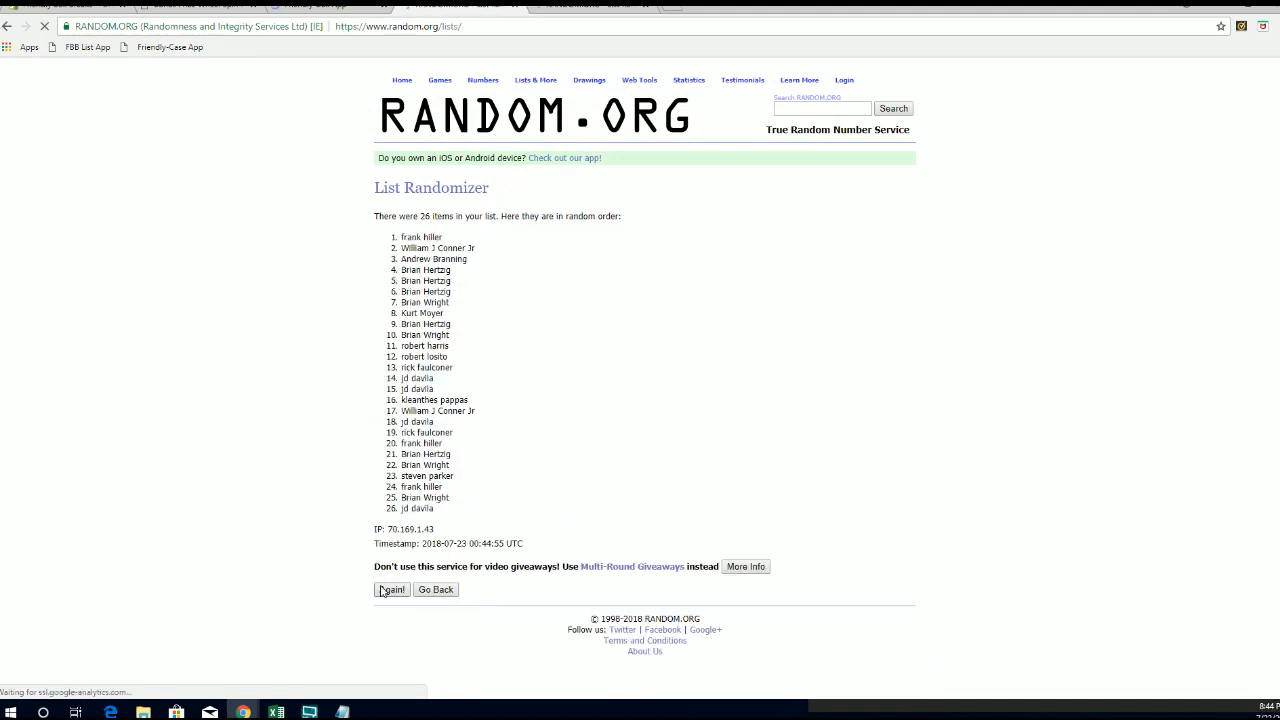
click(391, 589)
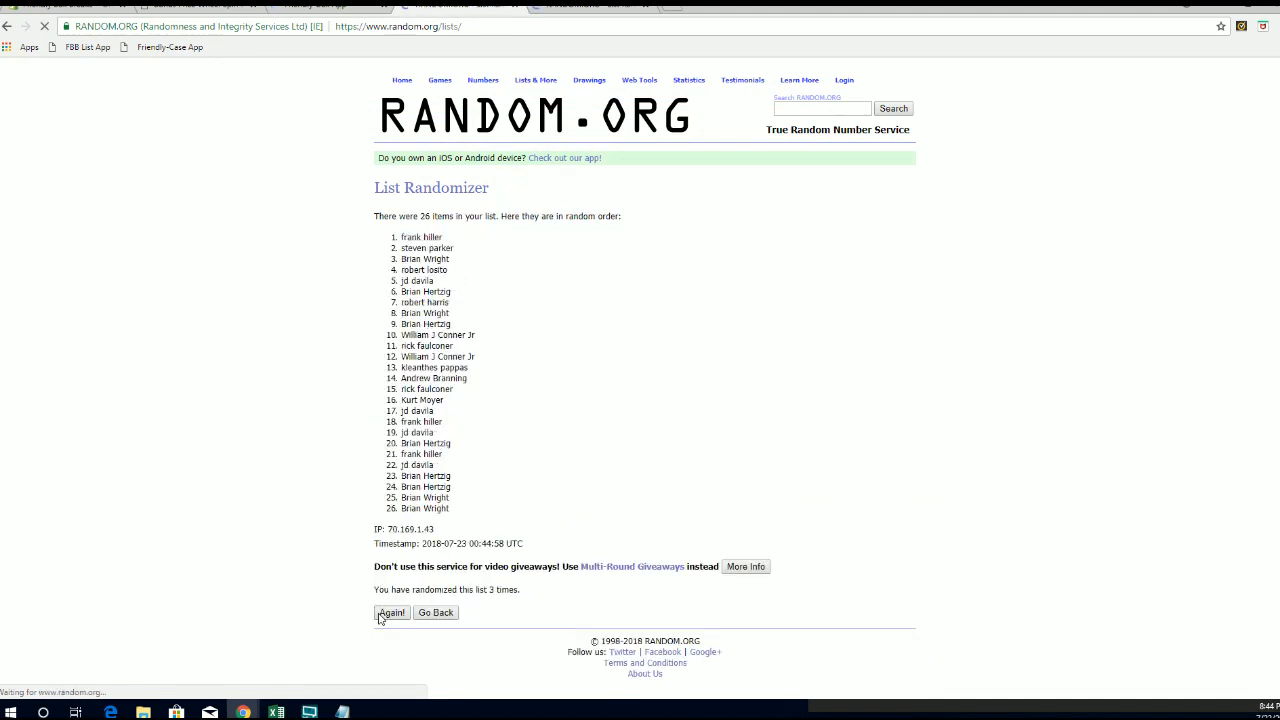
click(391, 612)
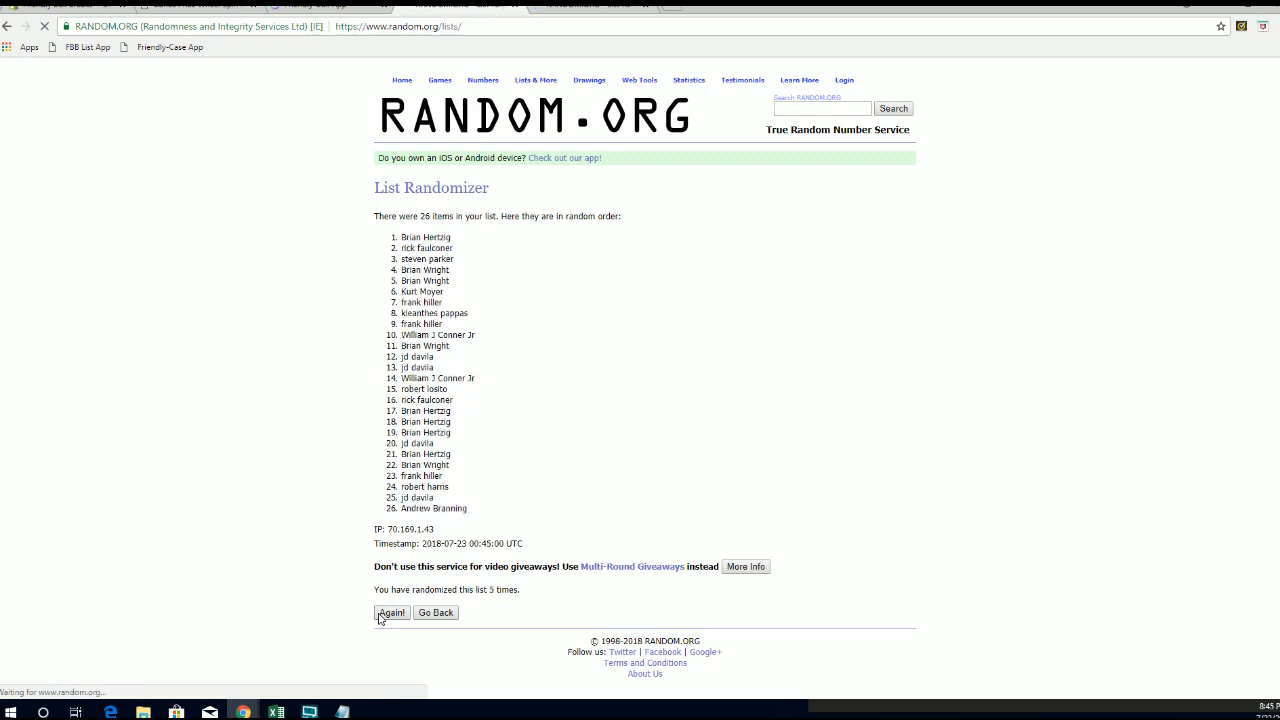
click(391, 612)
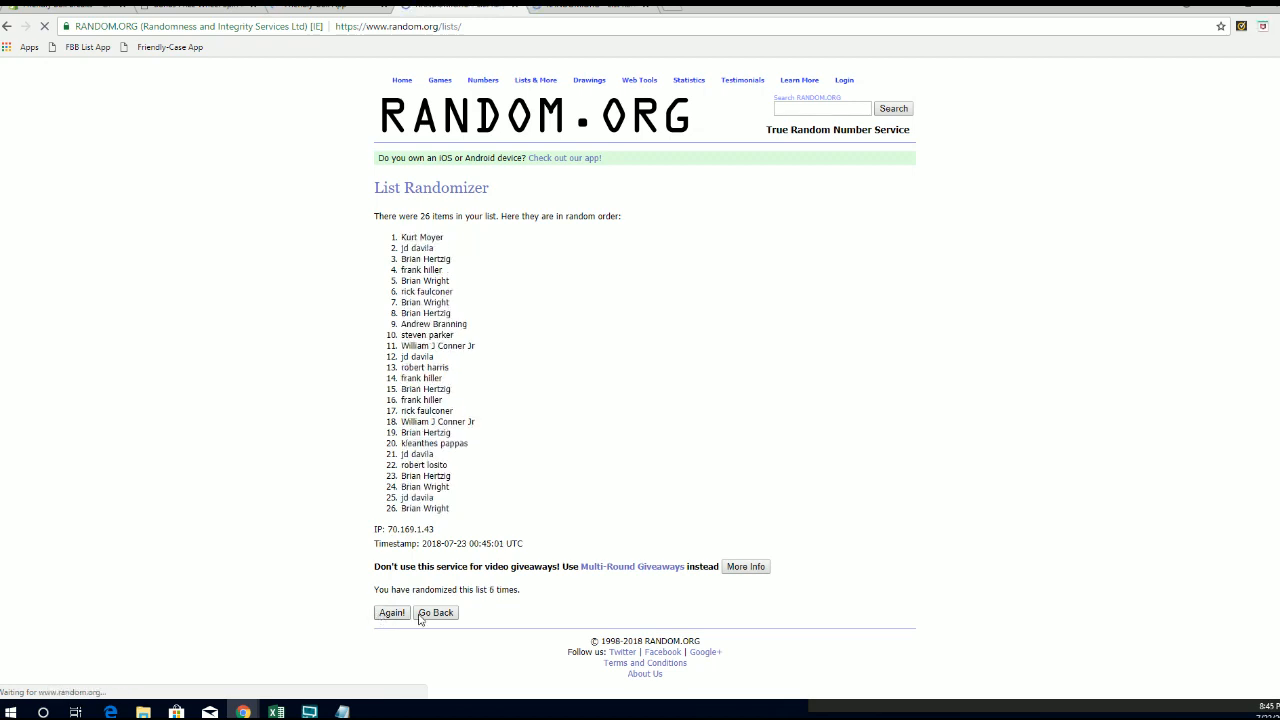
click(391, 613)
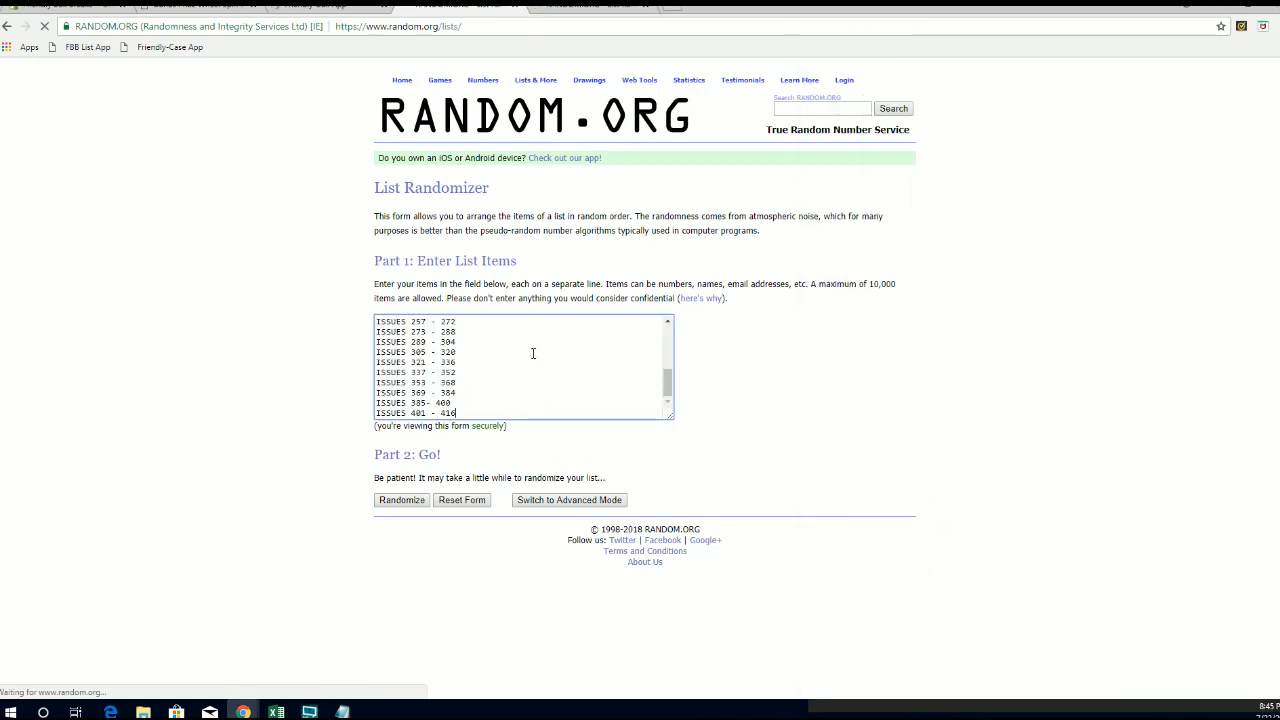
Step: Shuffle the 26 issue-range entries repeatedly until the page reports seven randomizations
click(401, 500)
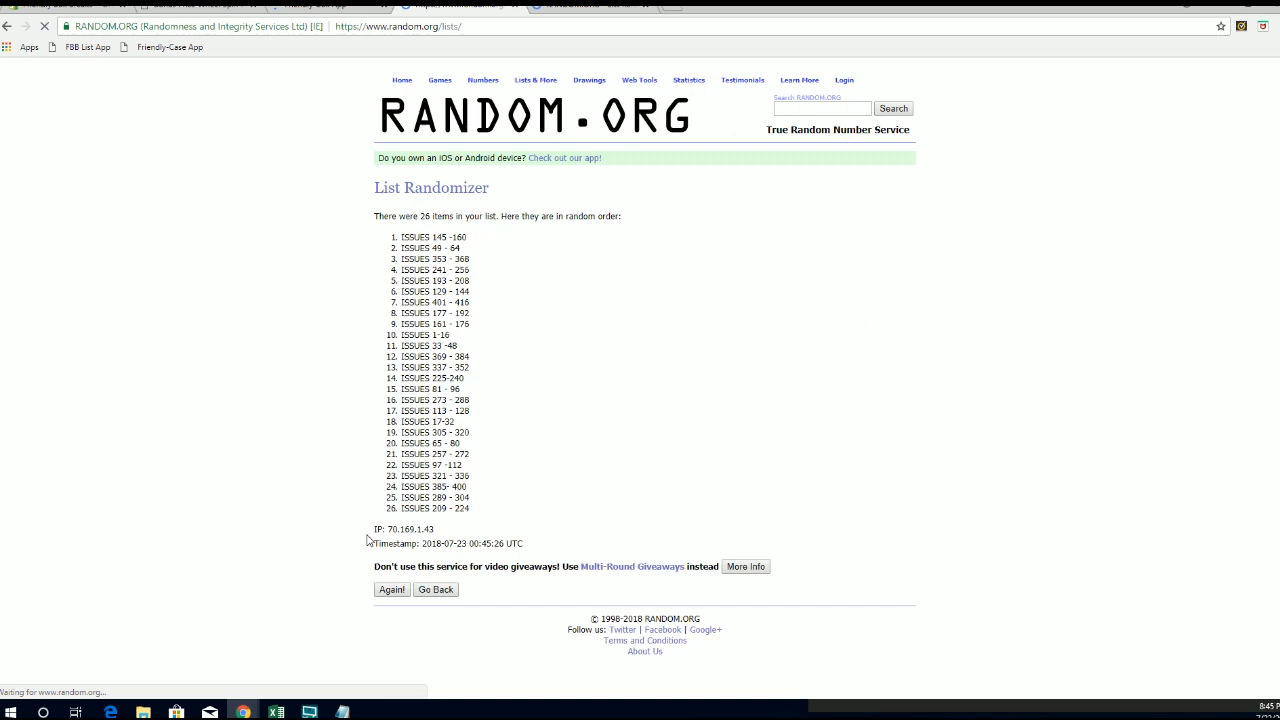
click(392, 589)
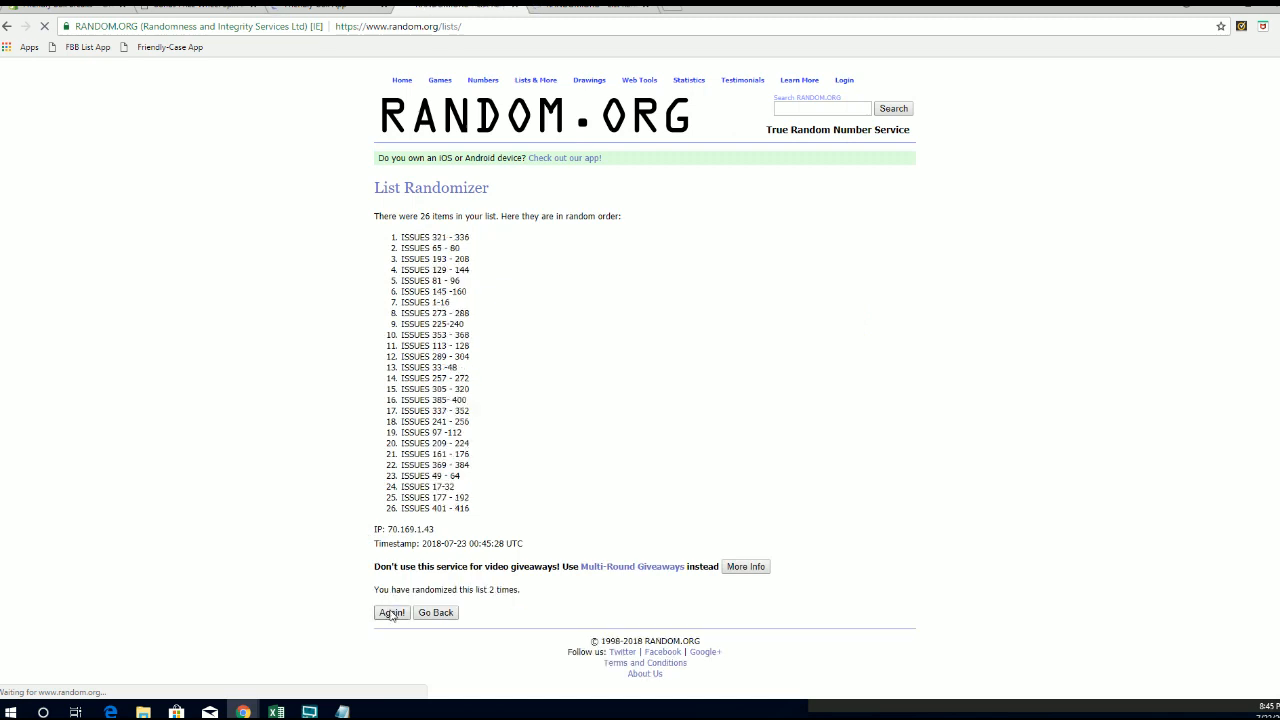
click(391, 612)
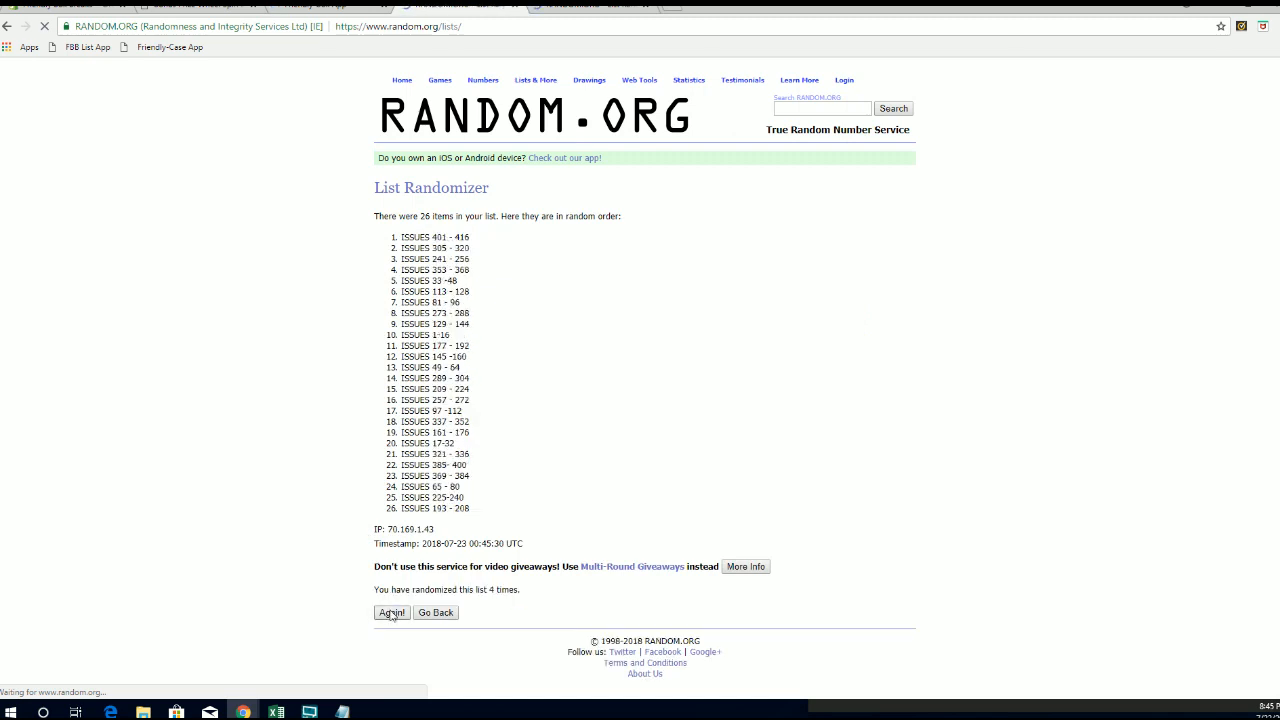
click(391, 612)
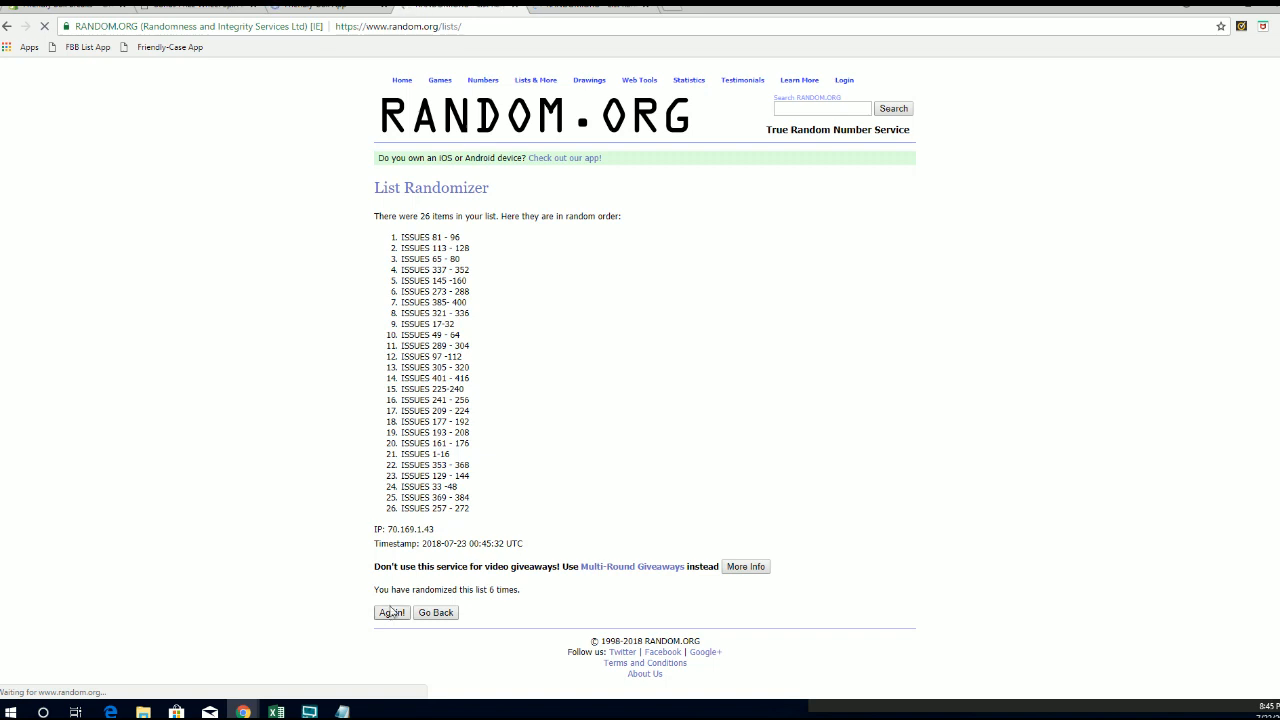
click(391, 612)
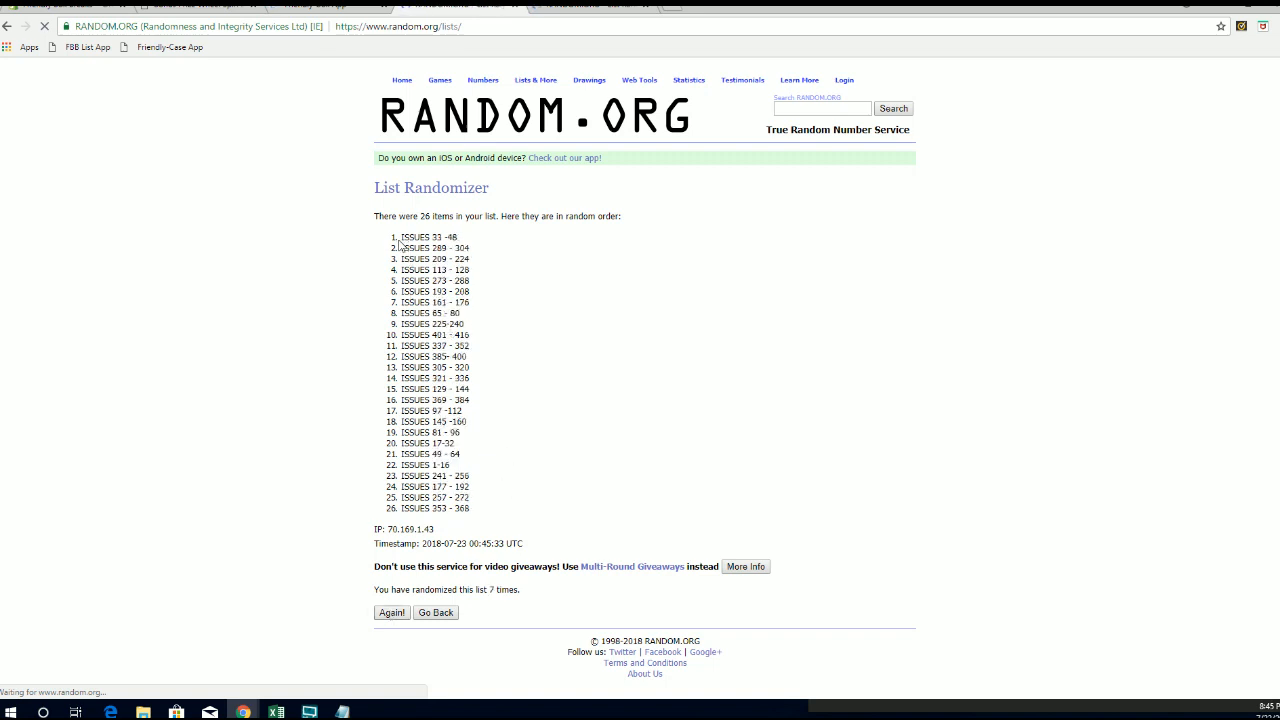
right_click(485, 353)
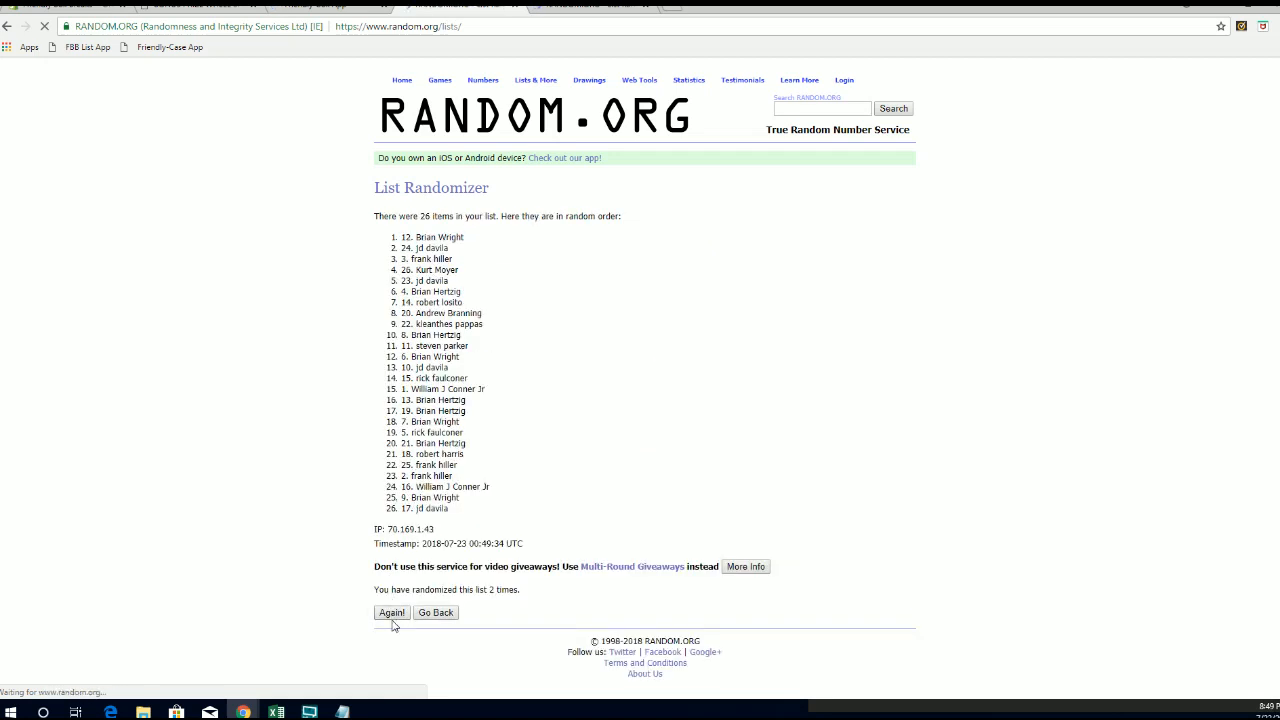
Step: Reshuffle the numbered bonus-name list five more times to reach seven randomizations
click(391, 612)
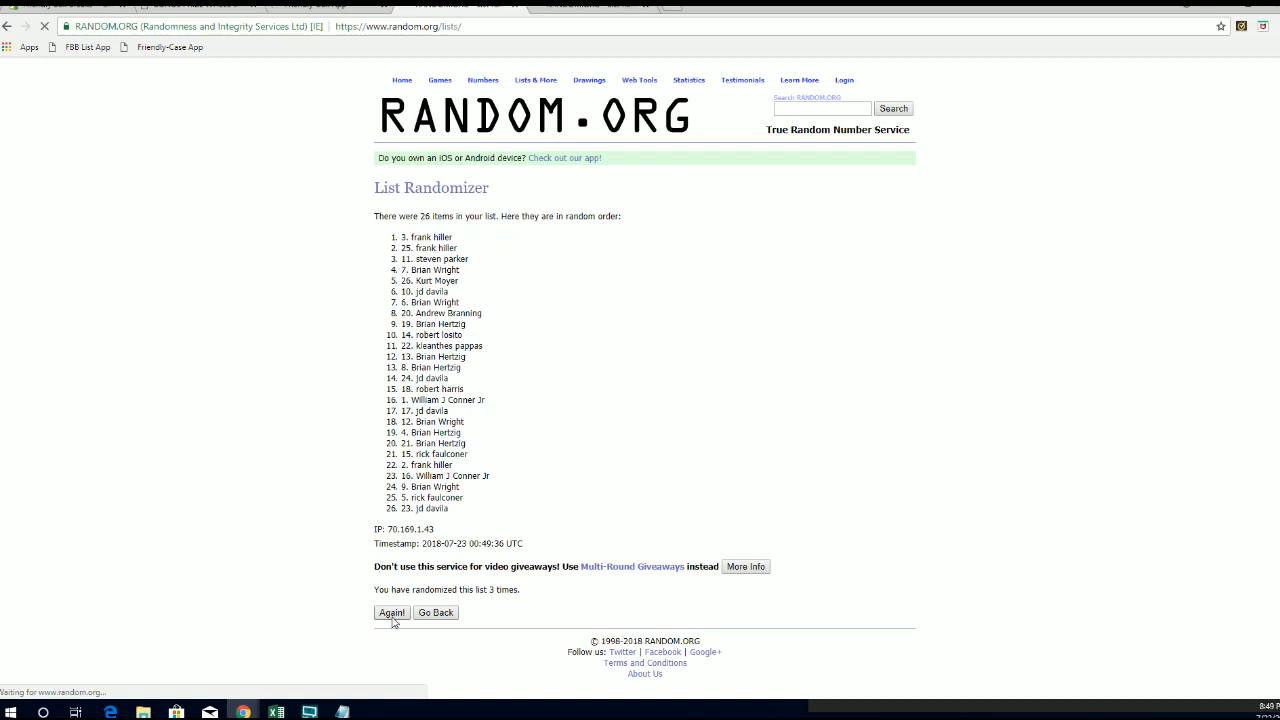
click(391, 612)
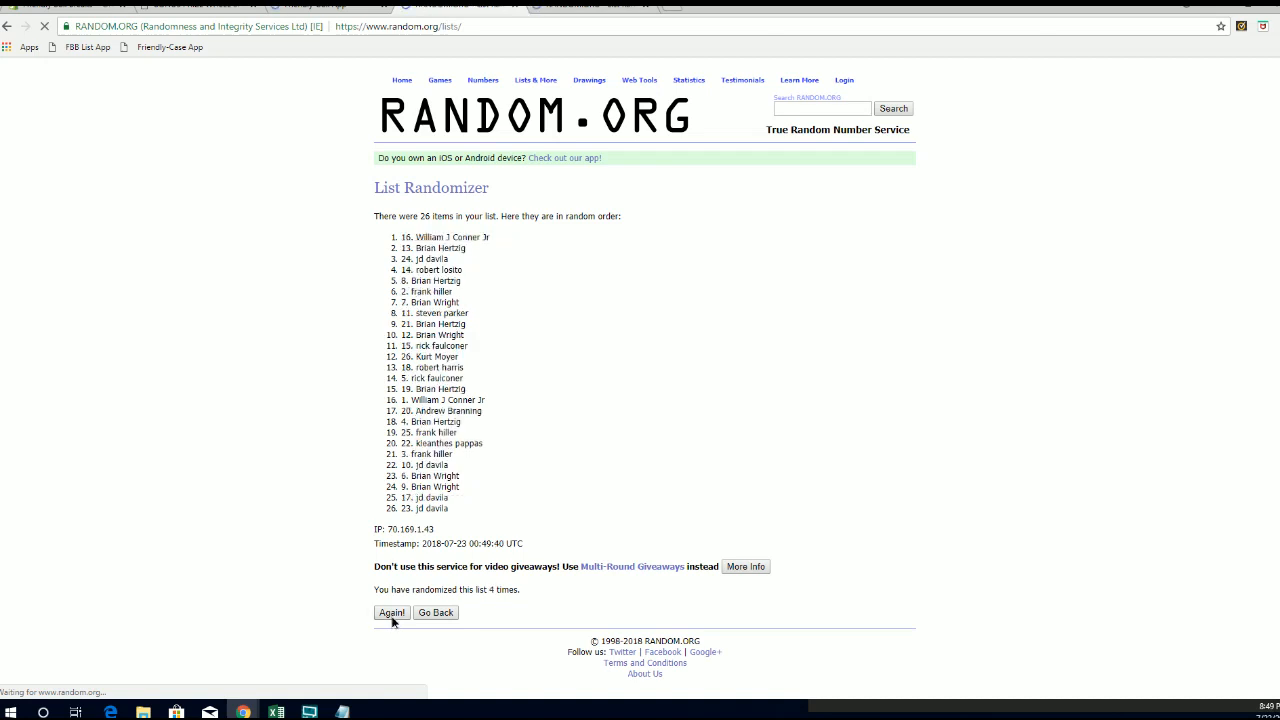
click(391, 612)
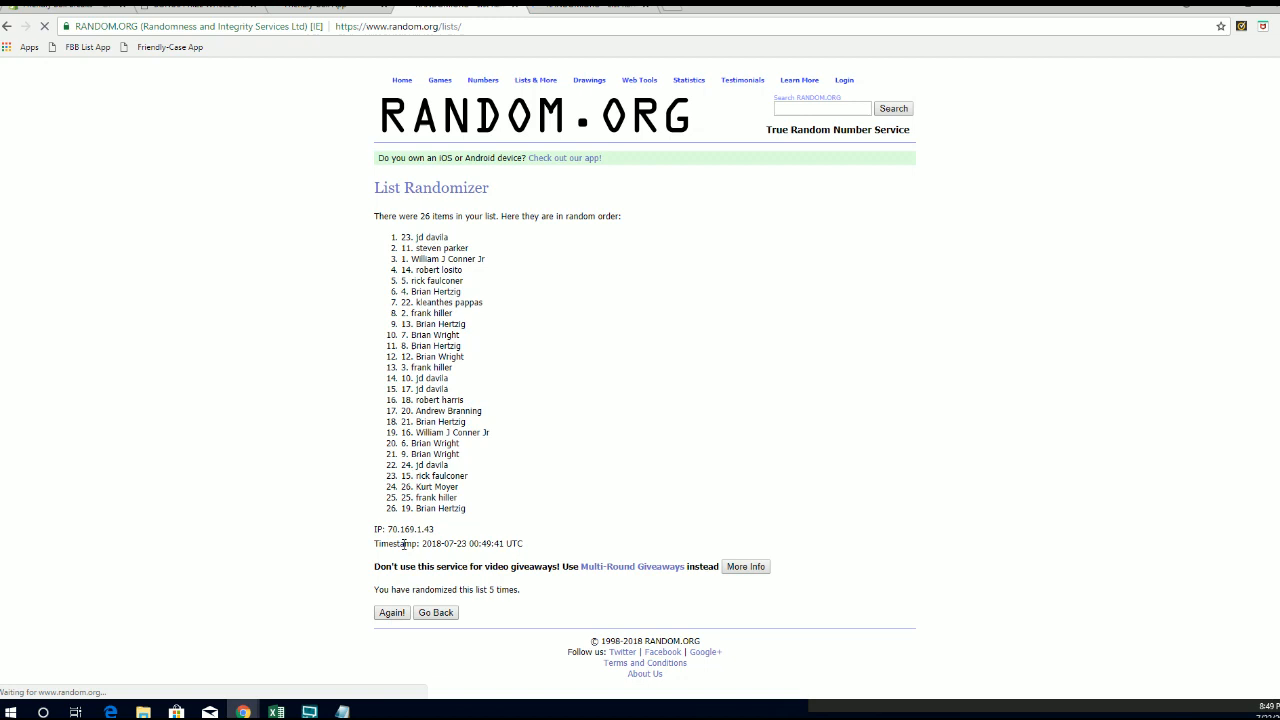
click(391, 612)
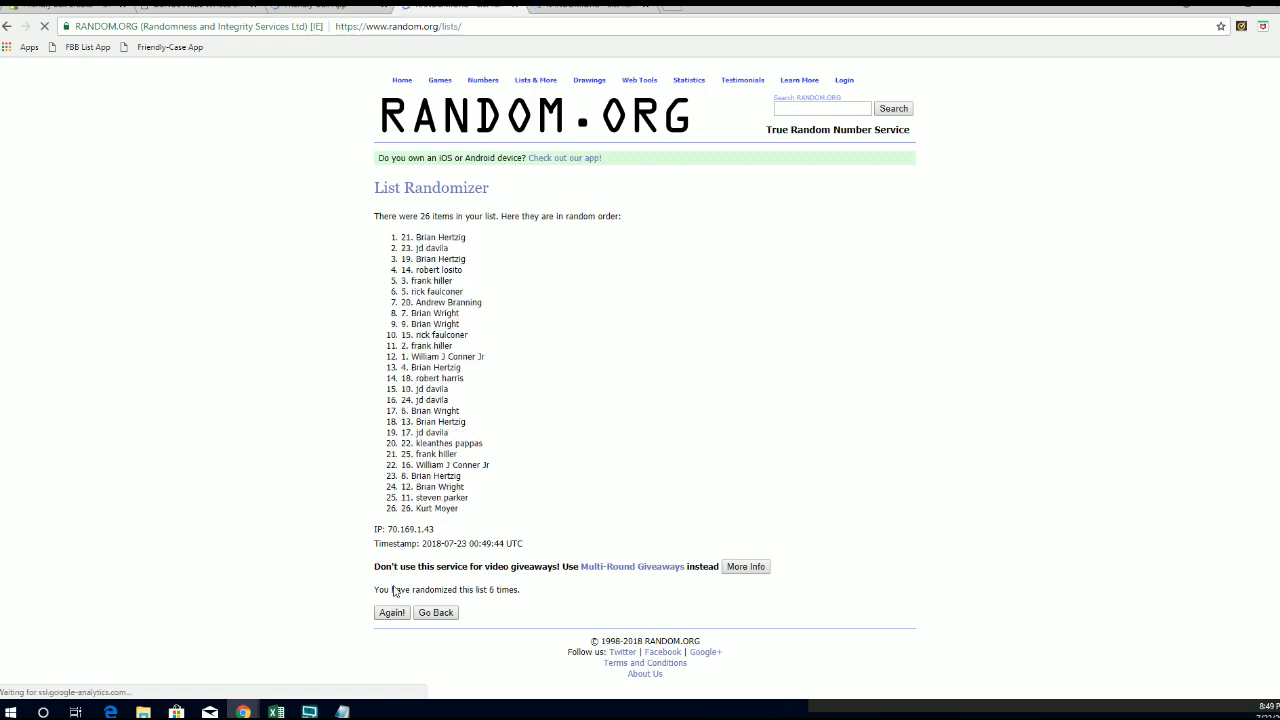
click(391, 612)
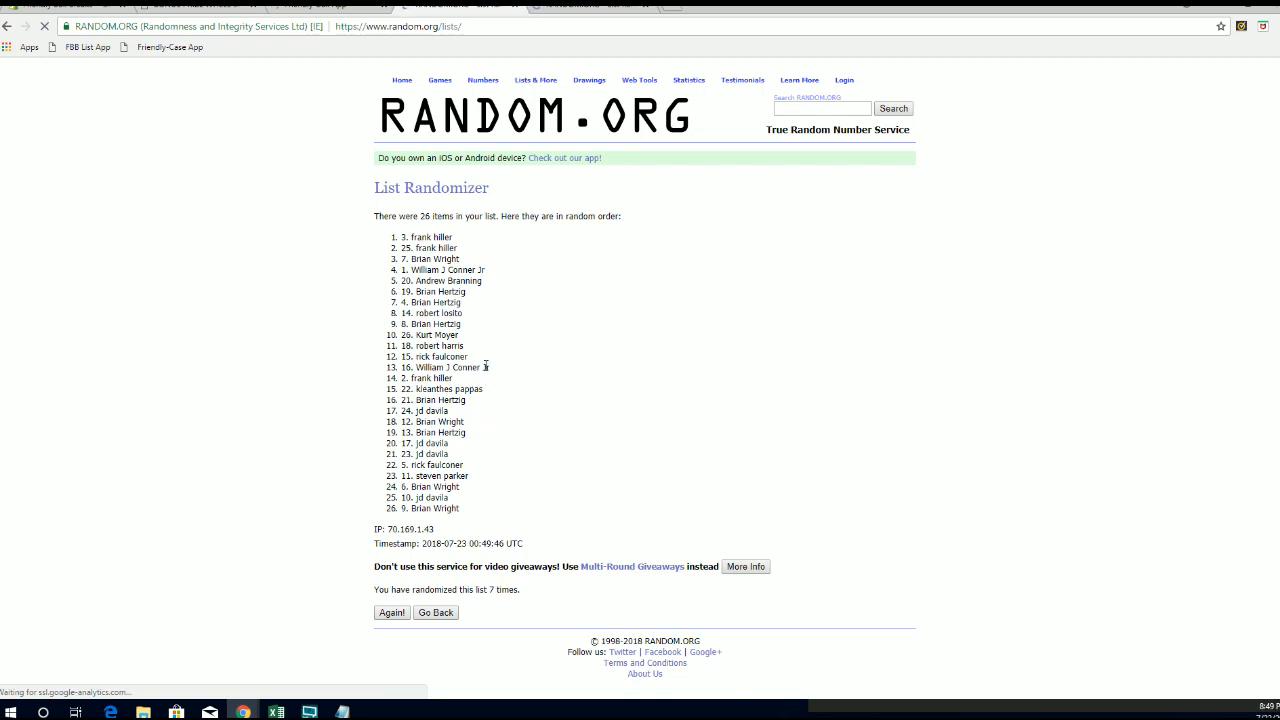
mouse_move(476, 344)
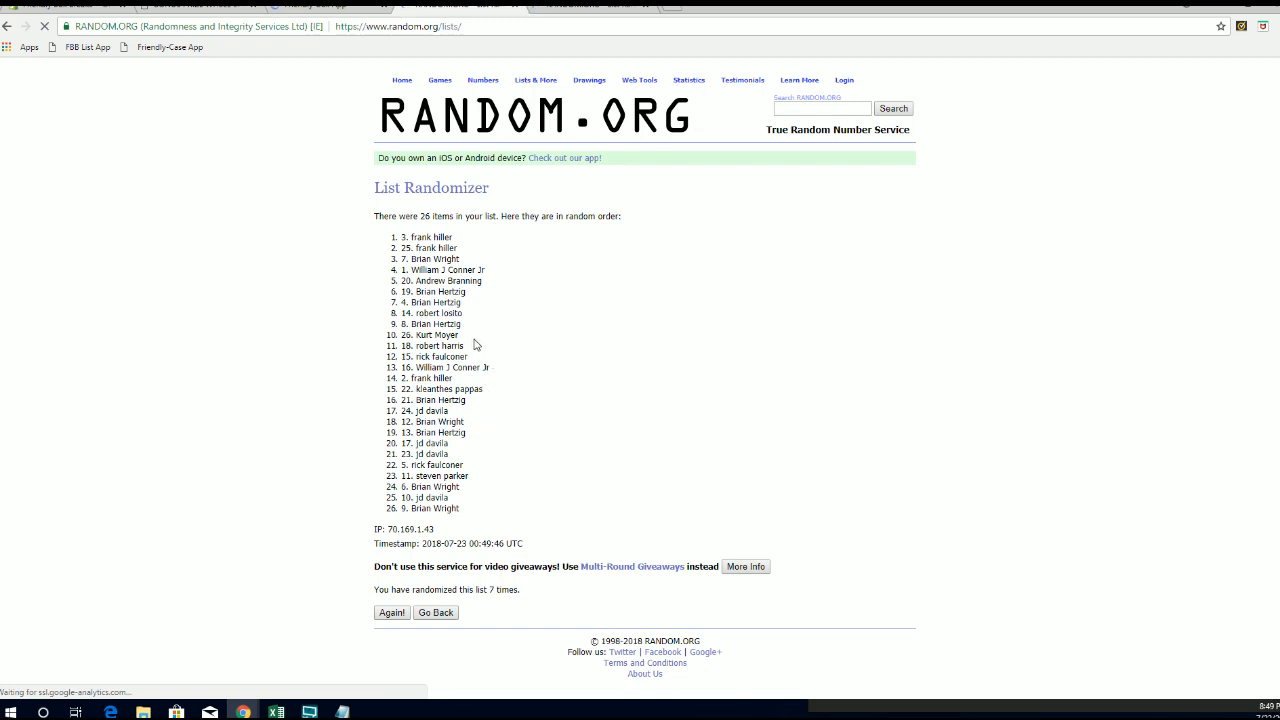
mouse_move(520, 352)
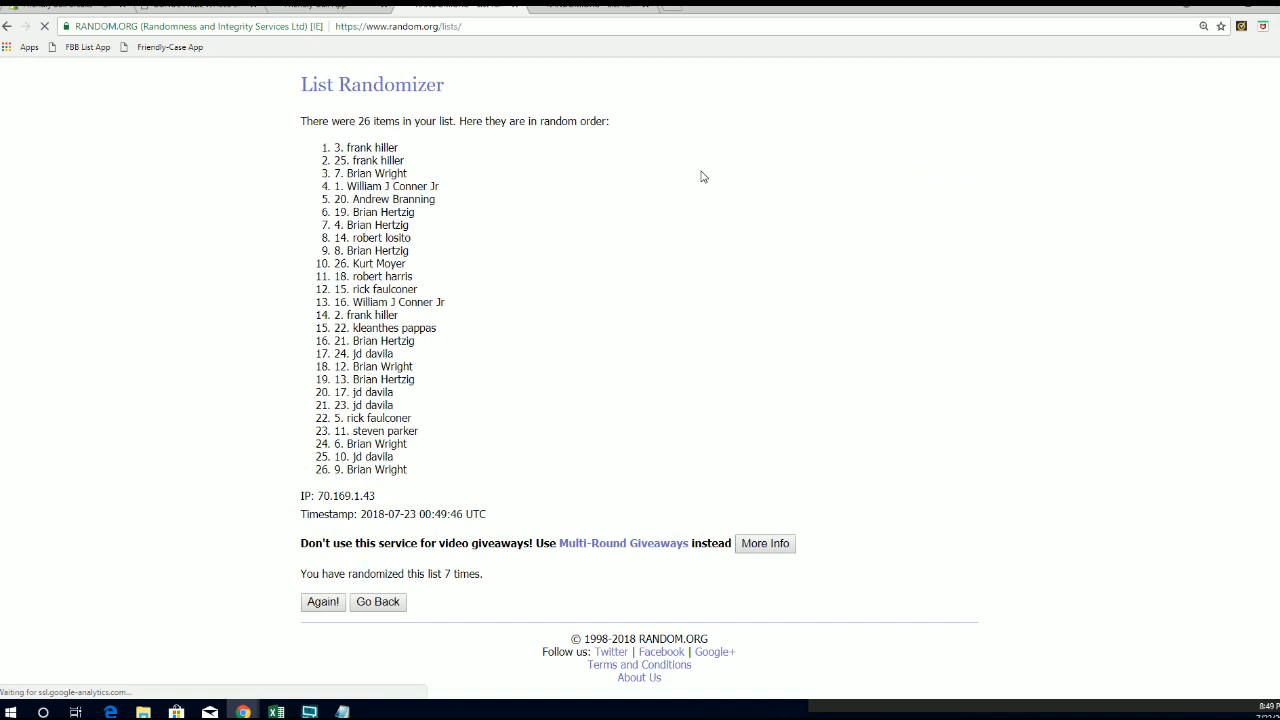
Step: Go back and shuffle the 105-item prize pack list until randomized seven times
click(377, 601)
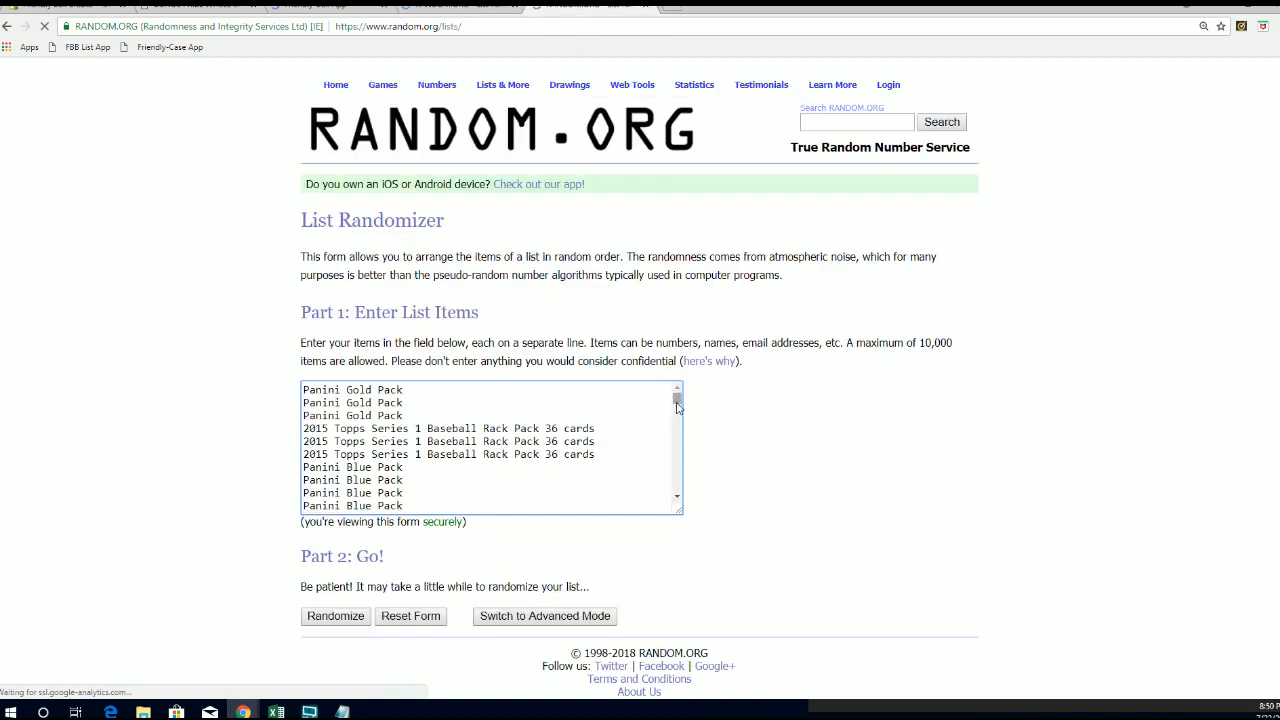
mouse_move(996, 321)
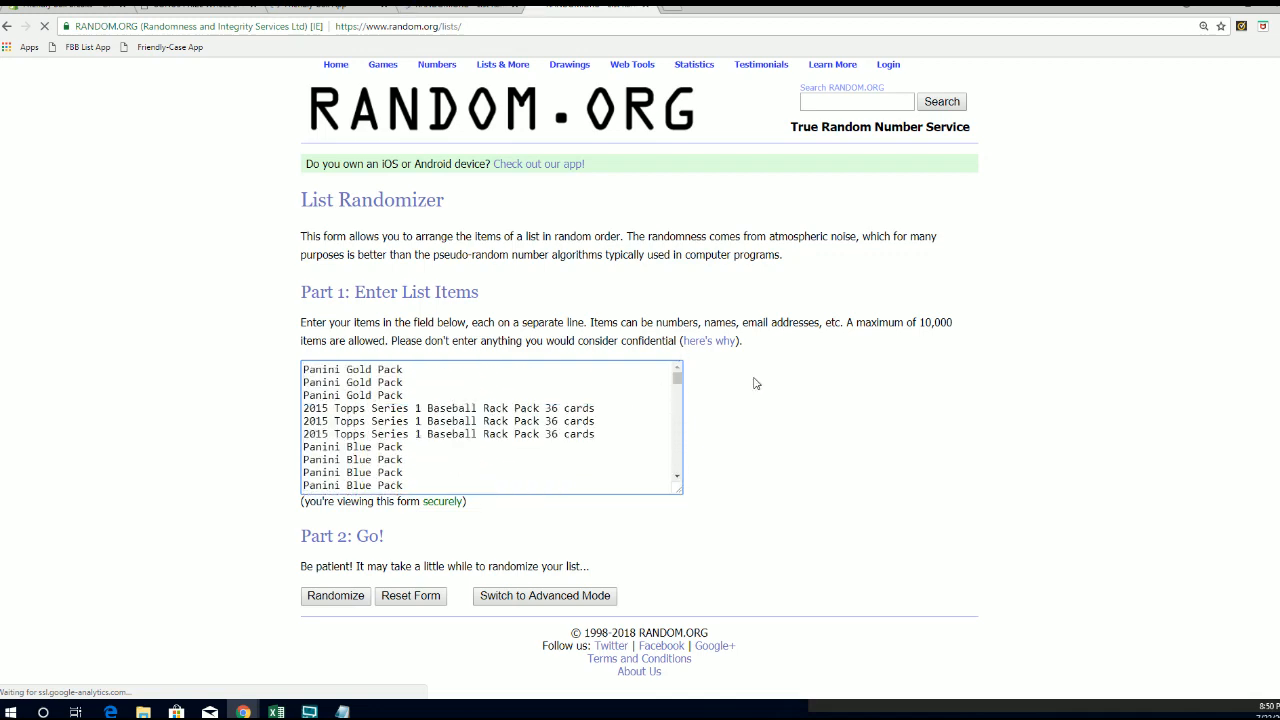
click(335, 596)
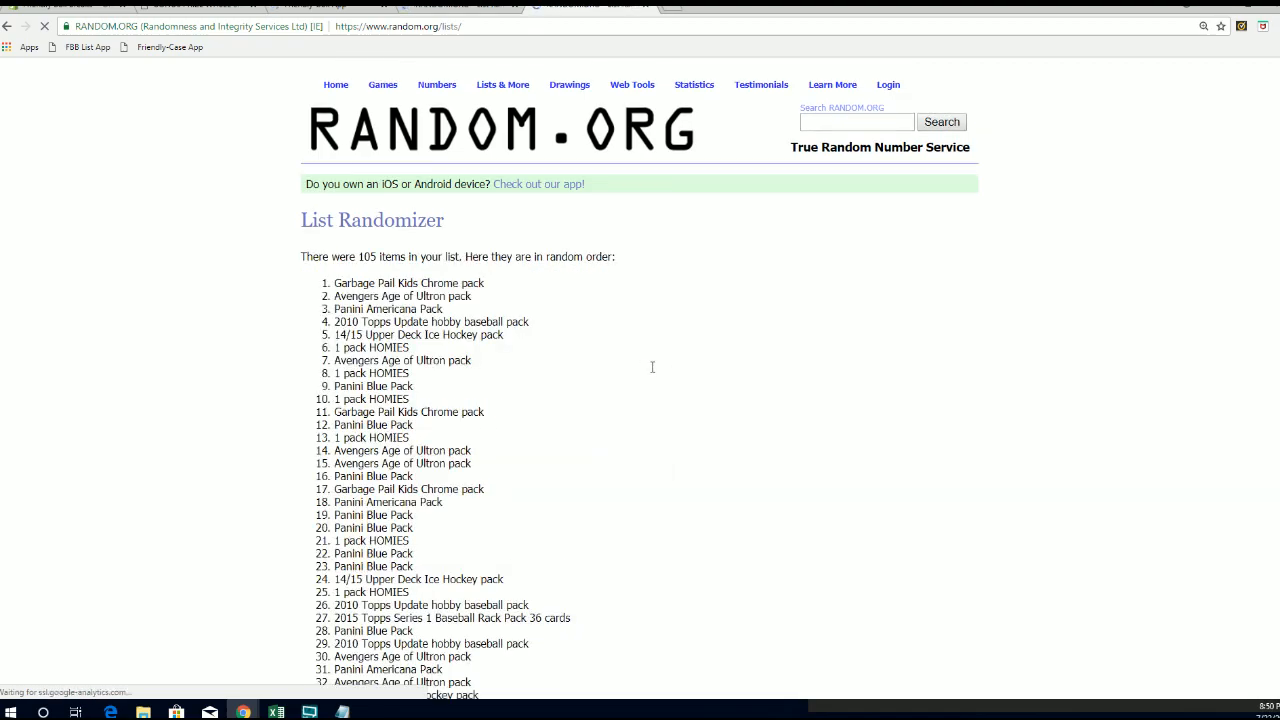
scroll(down, 3)
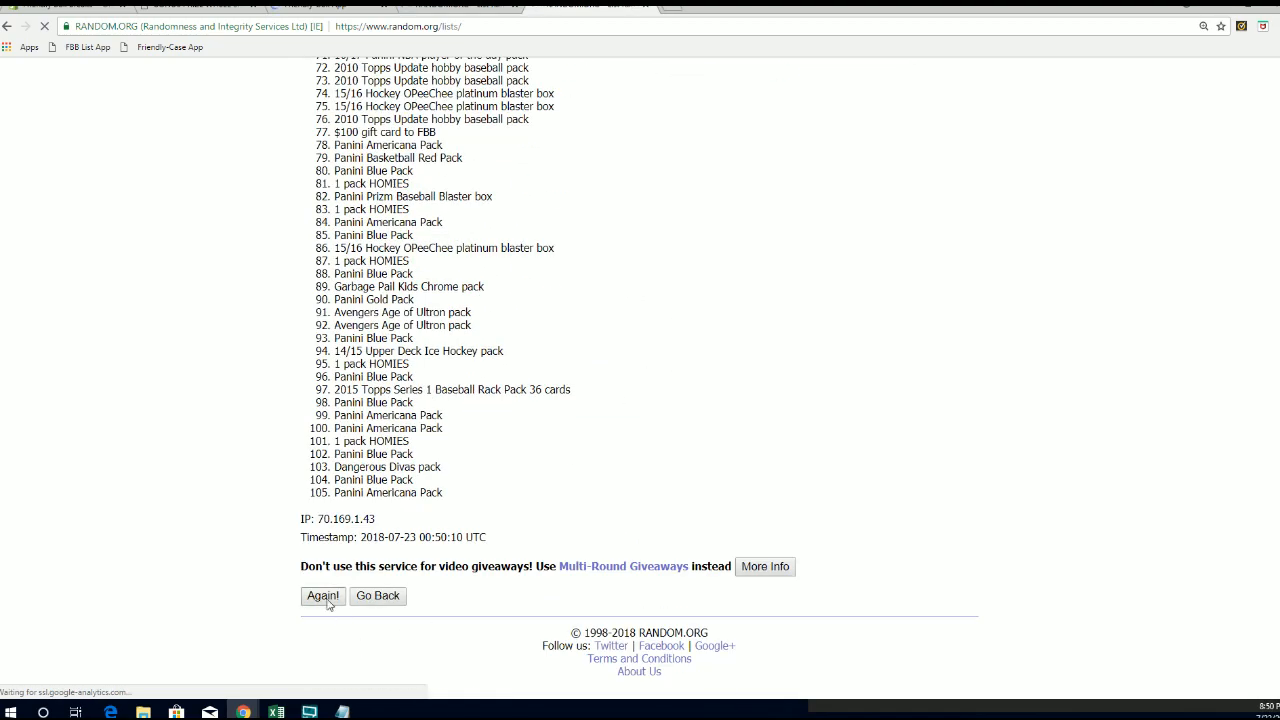
click(322, 596)
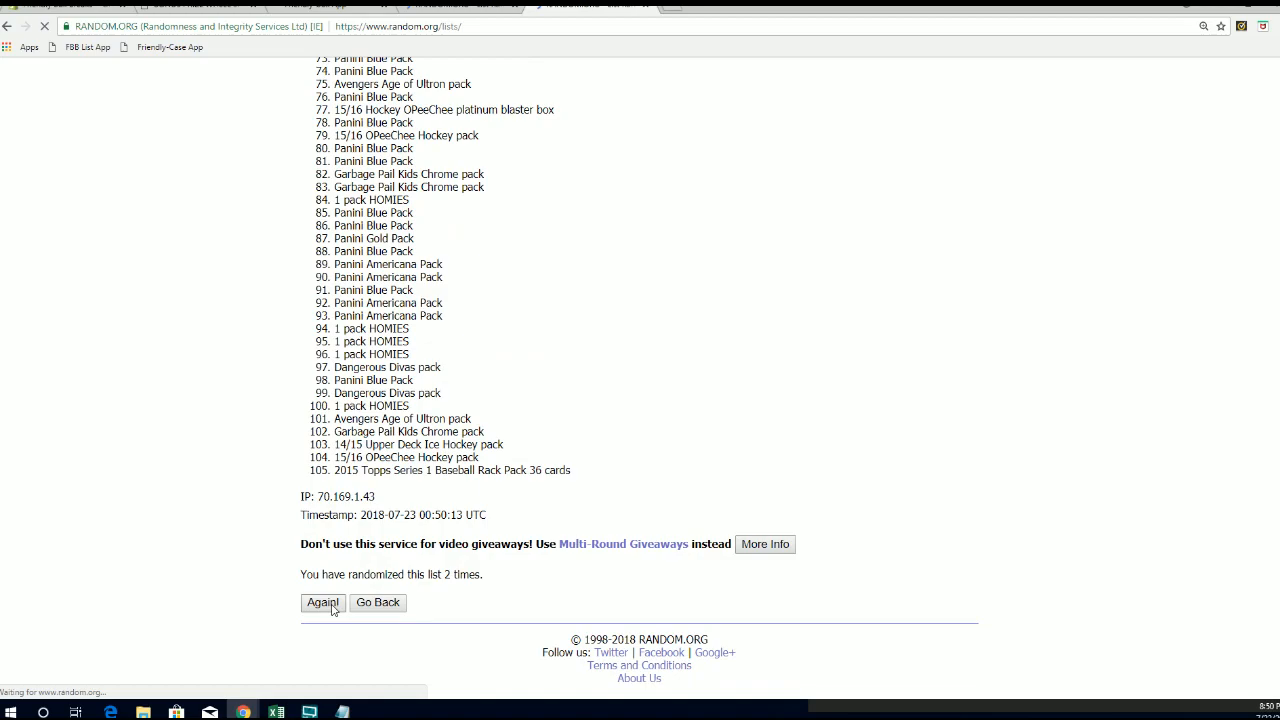
click(322, 602)
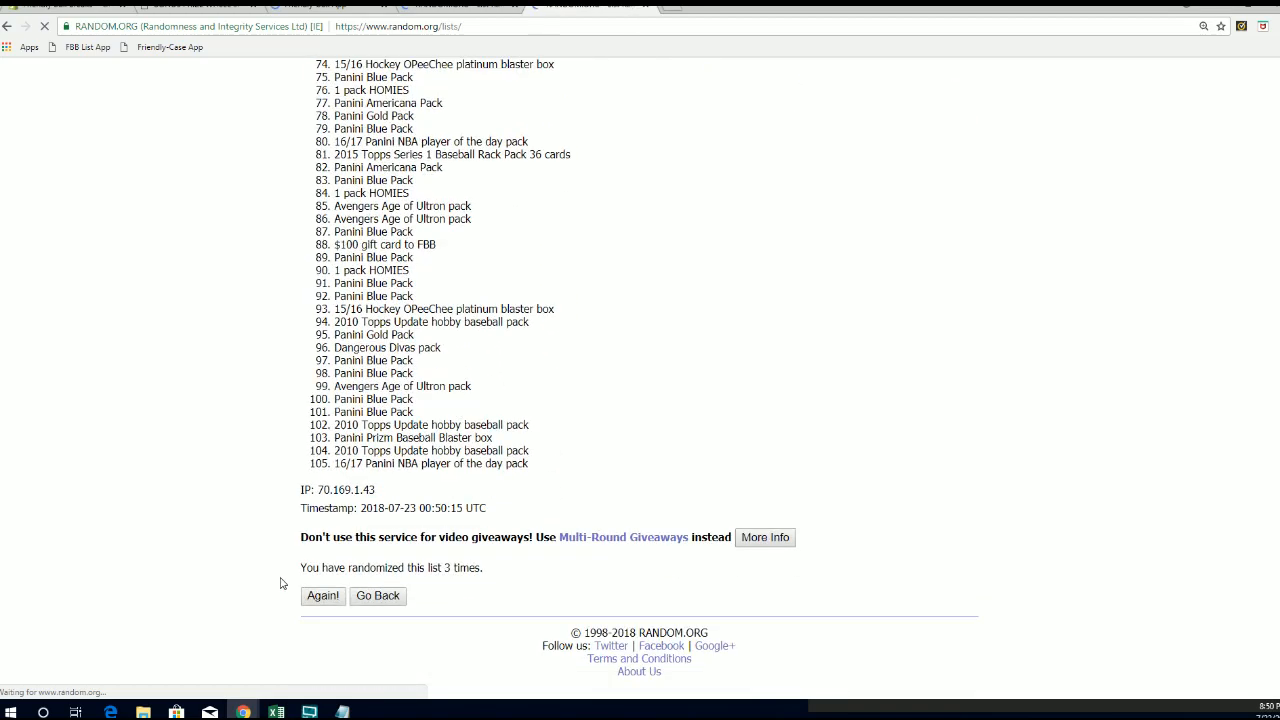
click(322, 595)
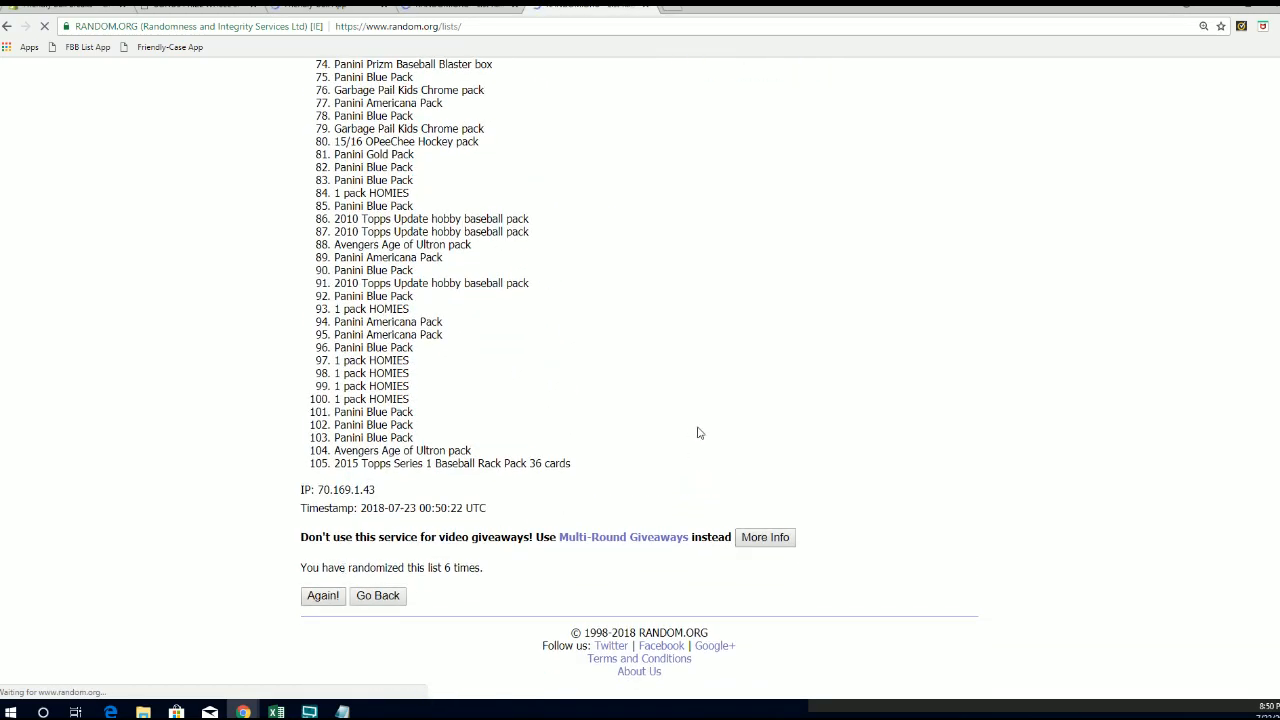
click(322, 595)
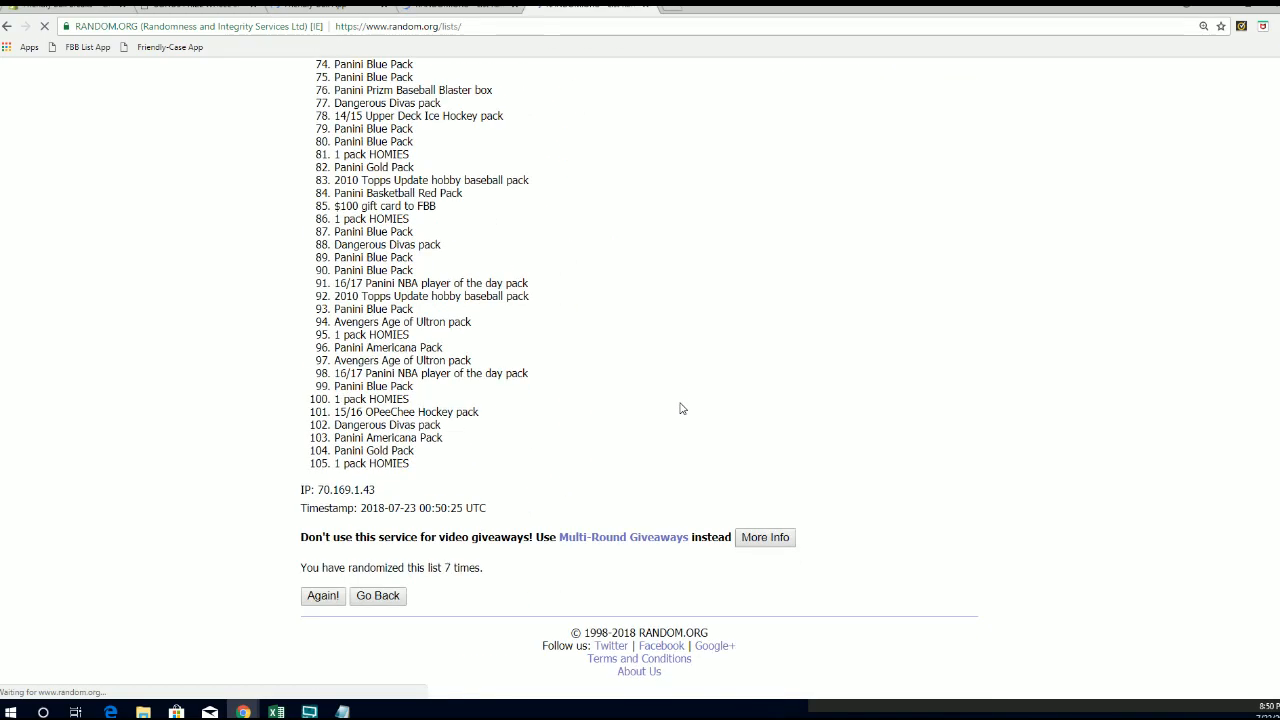
click(322, 595)
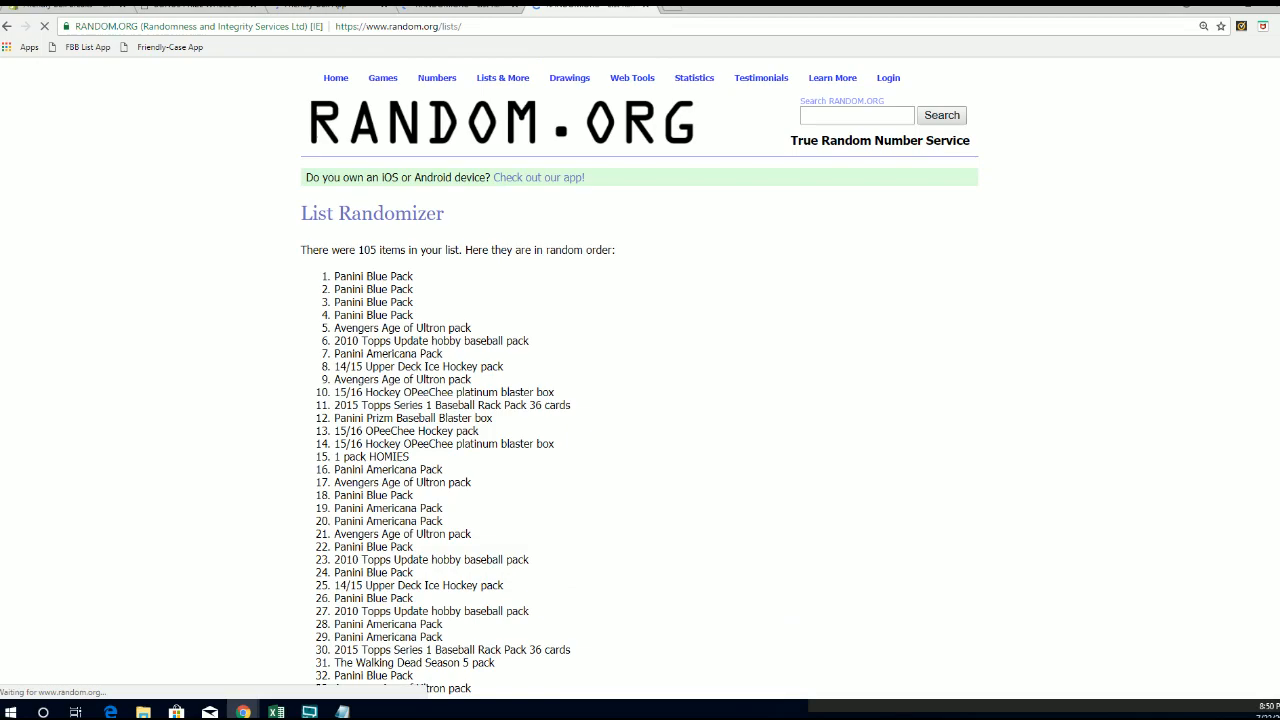